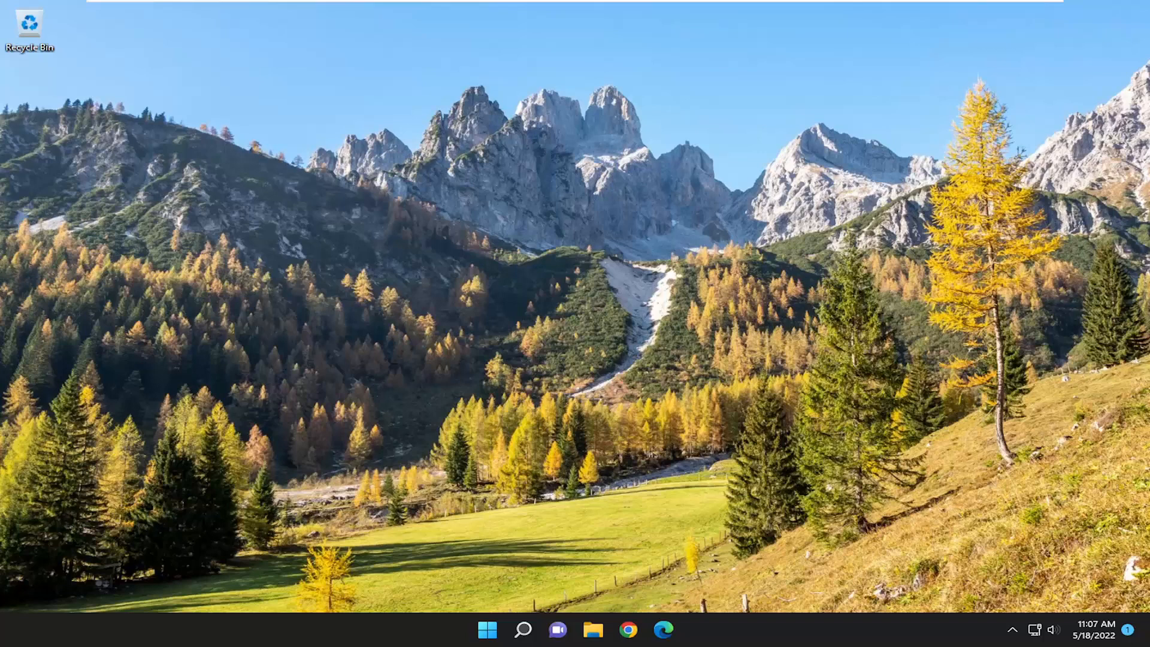
{"action": "mouse_move", "coordinate": [524, 633]}
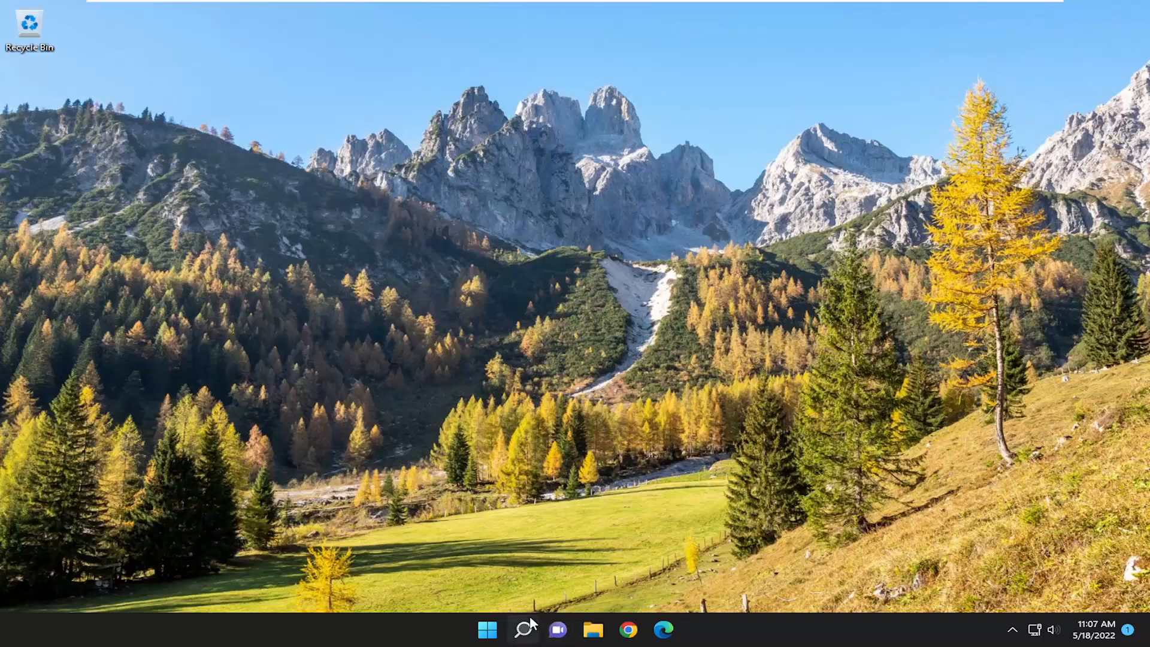
Launch Word from Windows search by searching 'word'.
{"action": "type", "text": "word"}
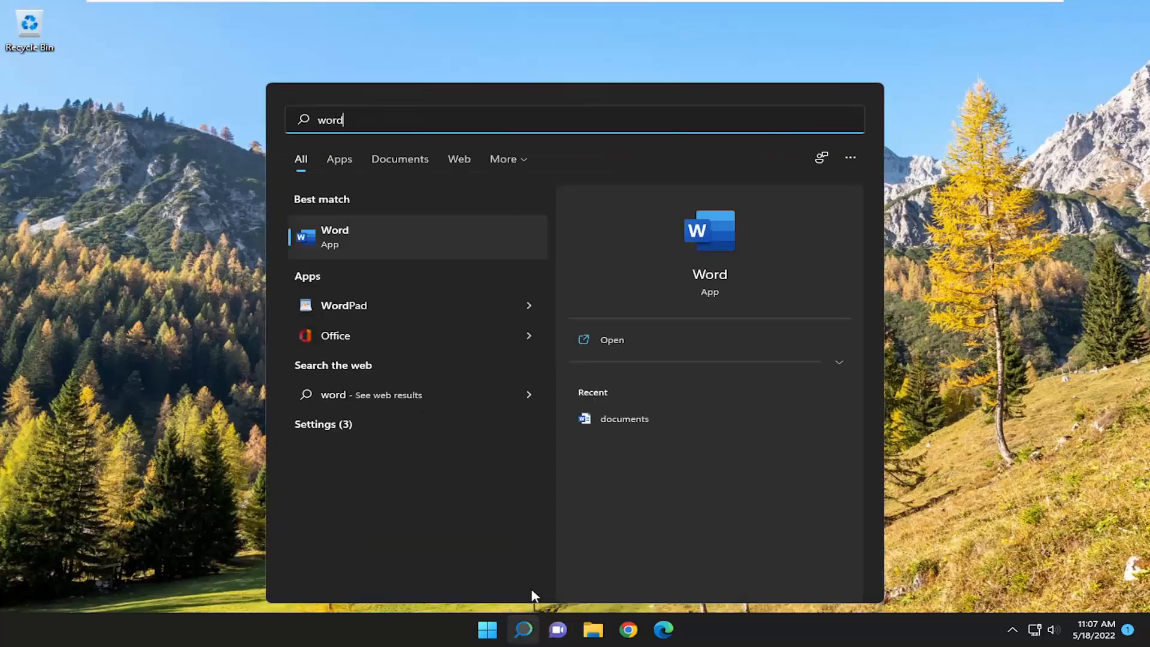
{"action": "left_click", "coordinate": [335, 237]}
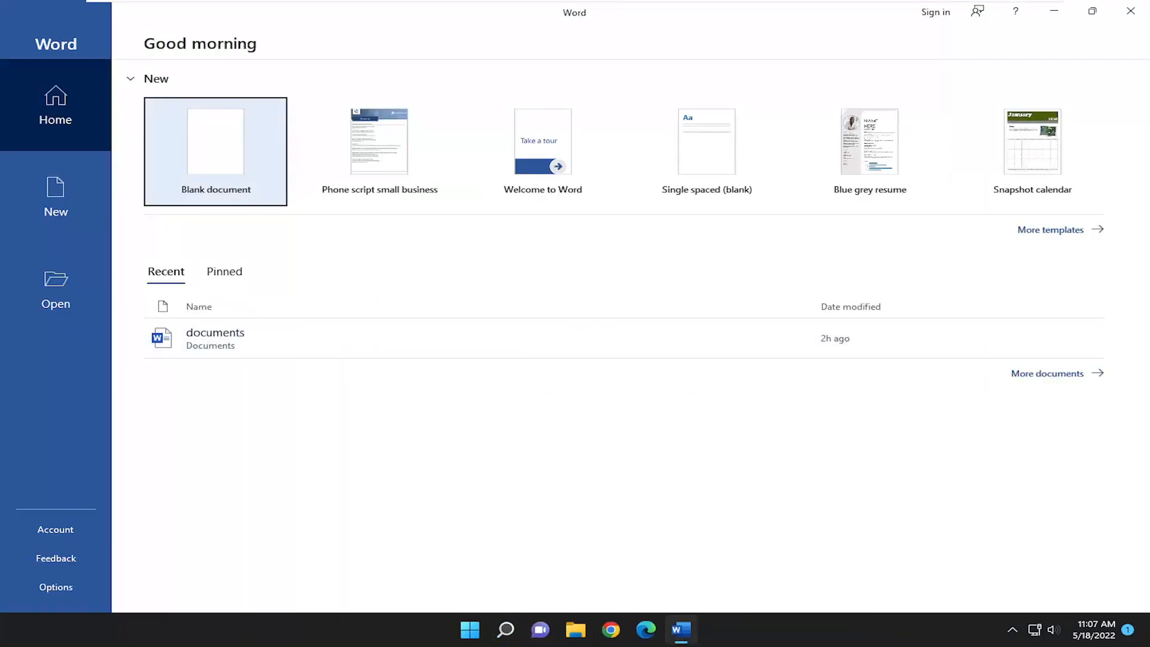
Start a blank document and show the Language page of Word Options.
{"action": "left_click", "coordinate": [216, 141]}
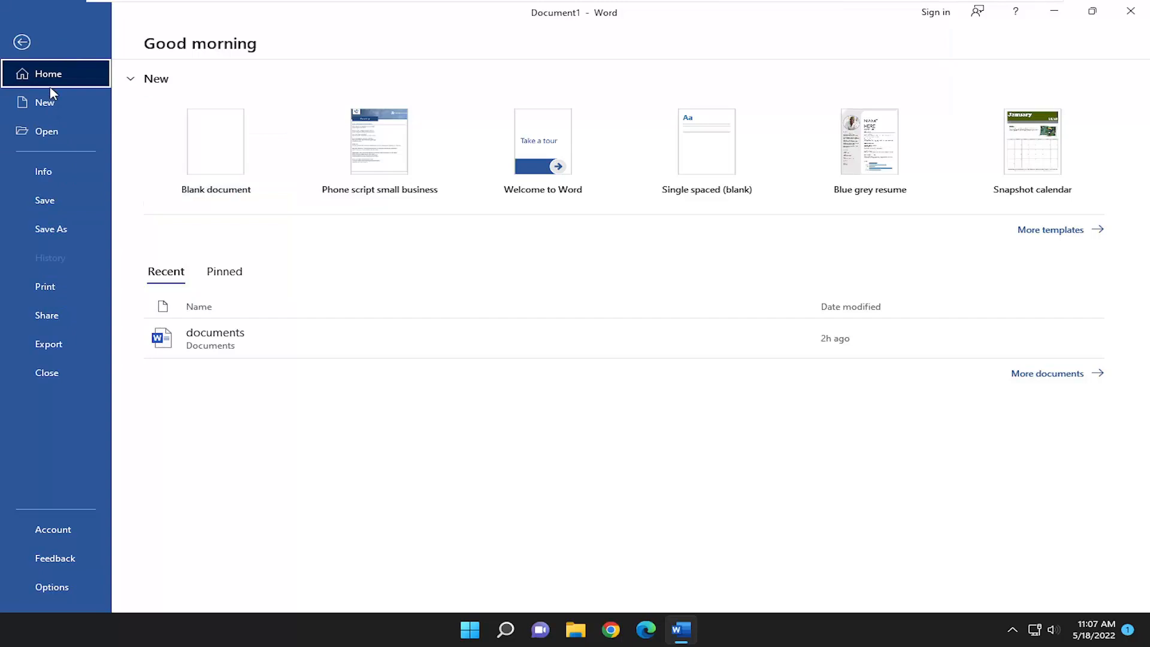
{"action": "mouse_move", "coordinate": [55, 506]}
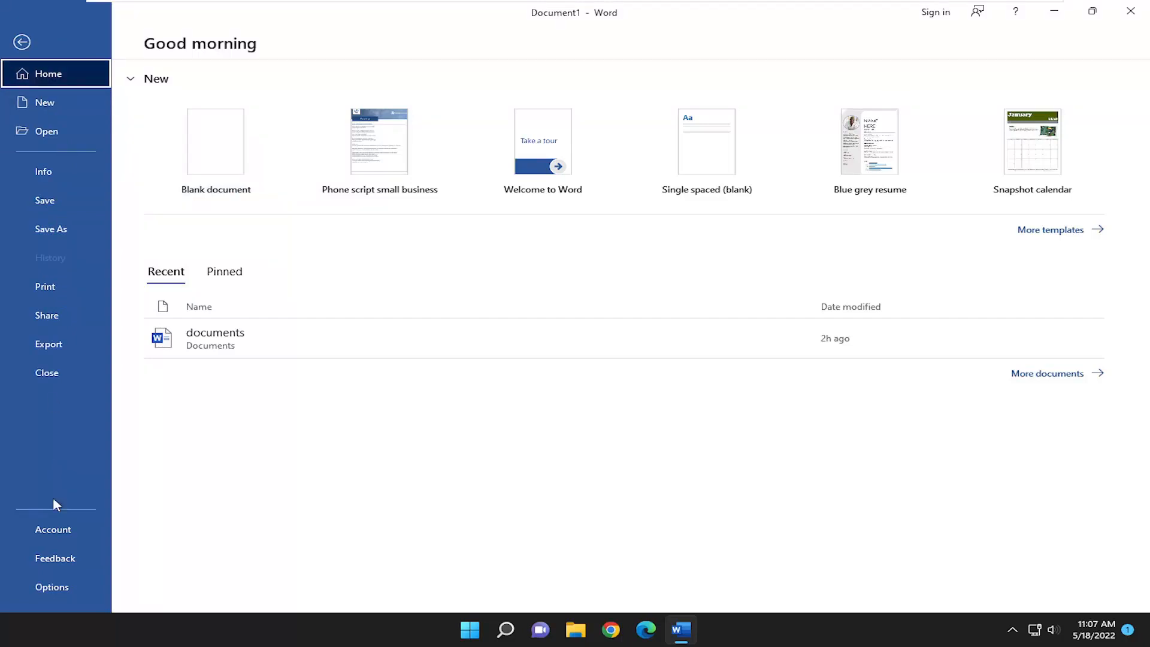
{"action": "left_click", "coordinate": [52, 587]}
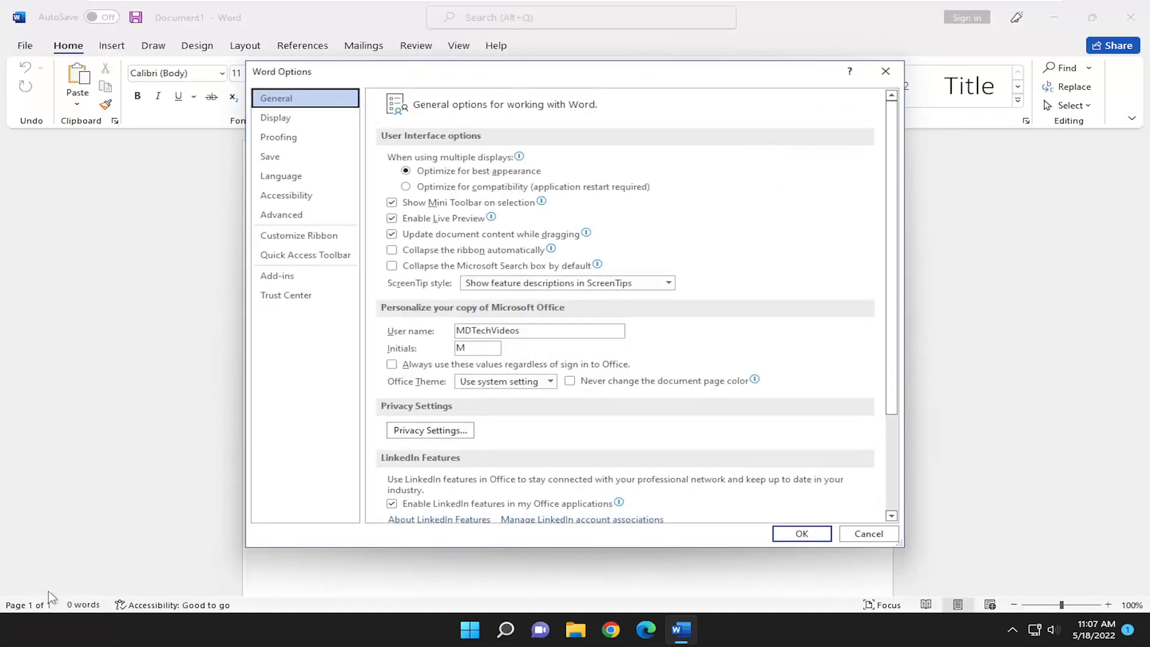
{"action": "mouse_move", "coordinate": [299, 175]}
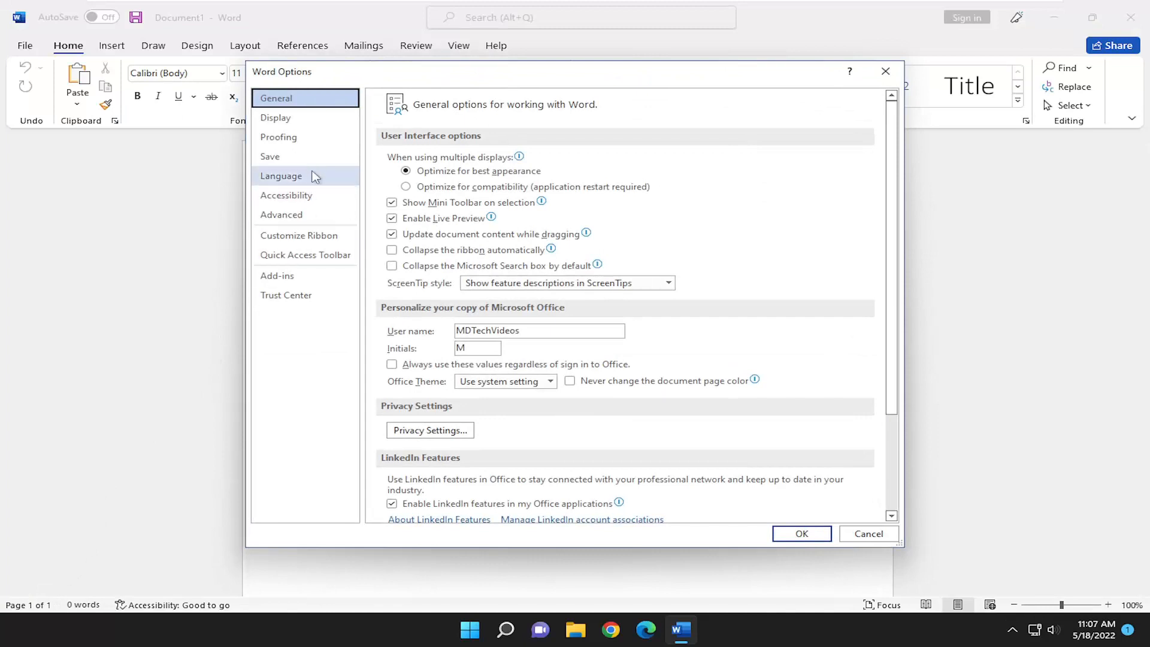
{"action": "left_click", "coordinate": [280, 175]}
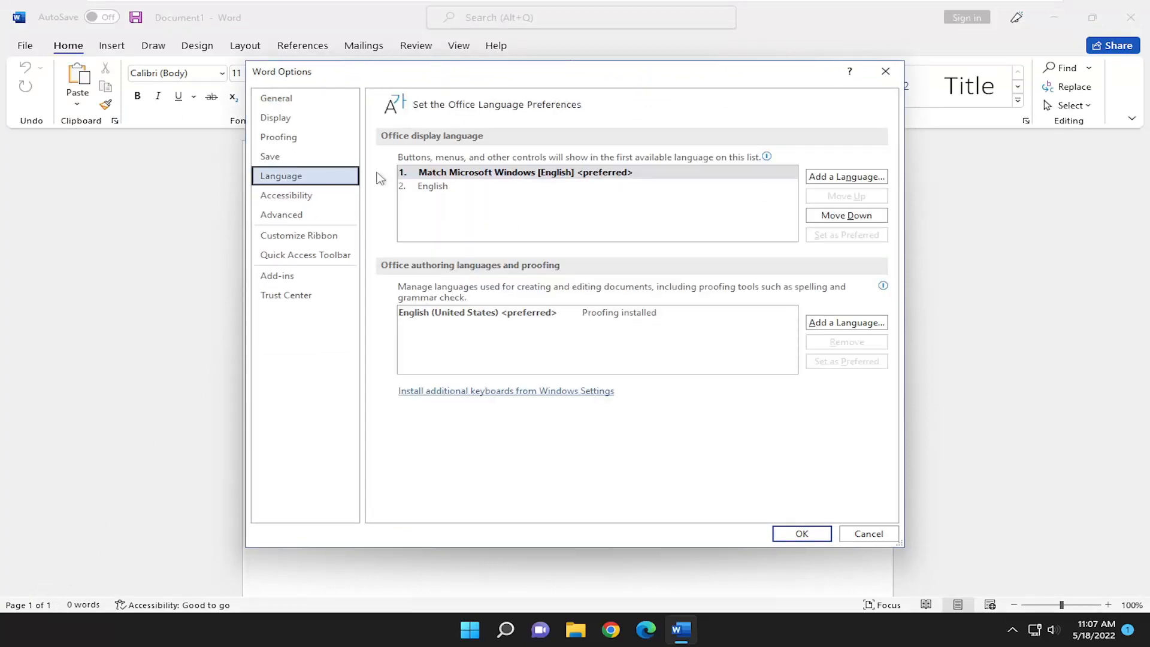
{"action": "mouse_move", "coordinate": [834, 182]}
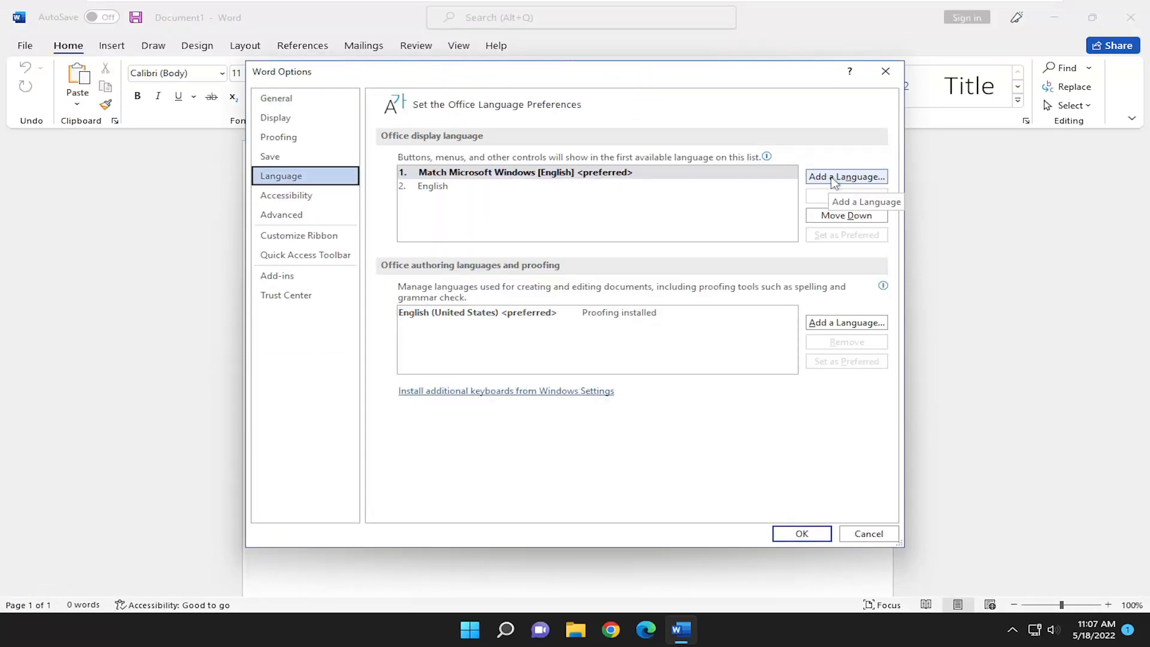
Choose French (France) as an additional Office display language.
{"action": "left_click", "coordinate": [845, 176]}
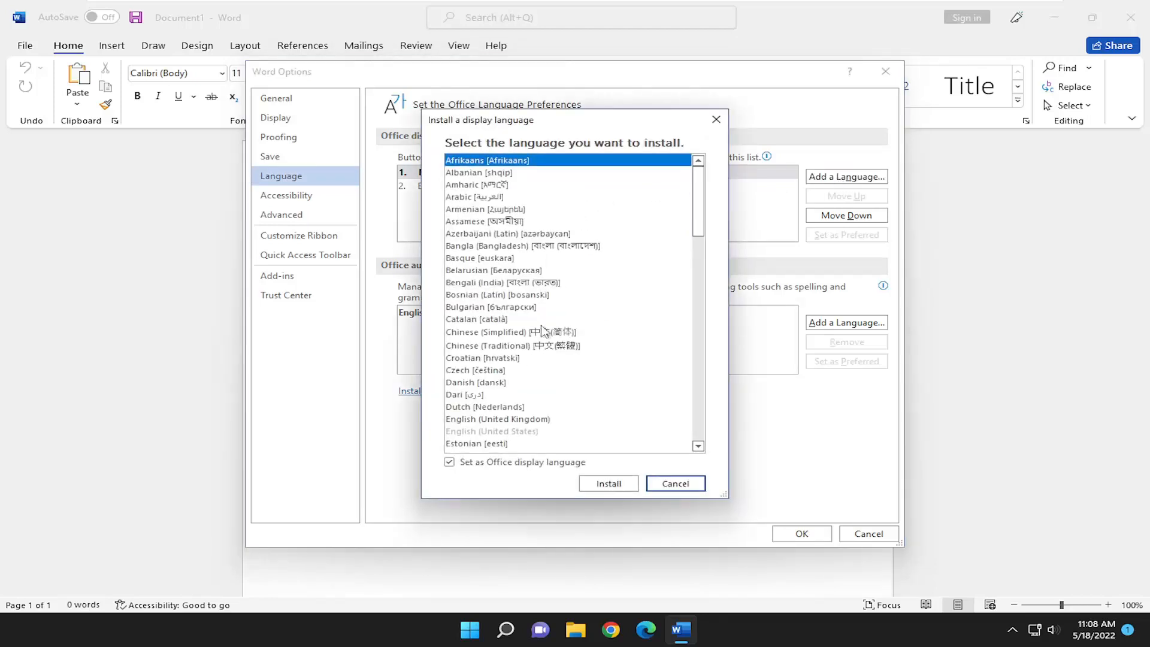
{"action": "mouse_move", "coordinate": [468, 390]}
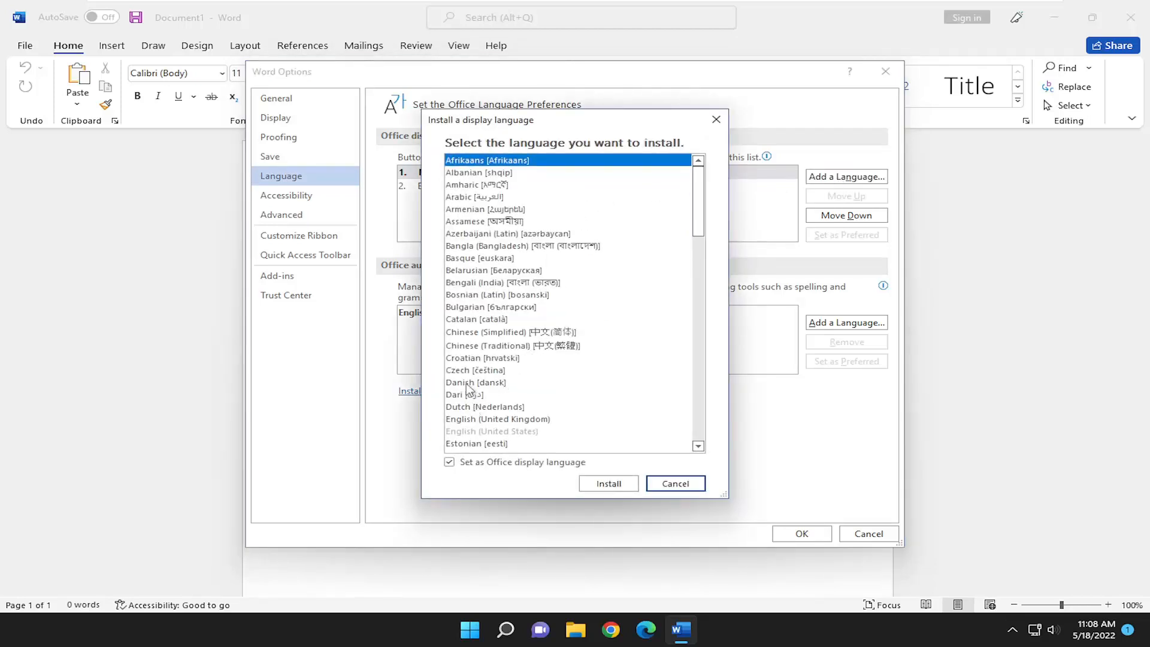
{"action": "scroll", "scroll_direction": "down", "scroll_amount": 3}
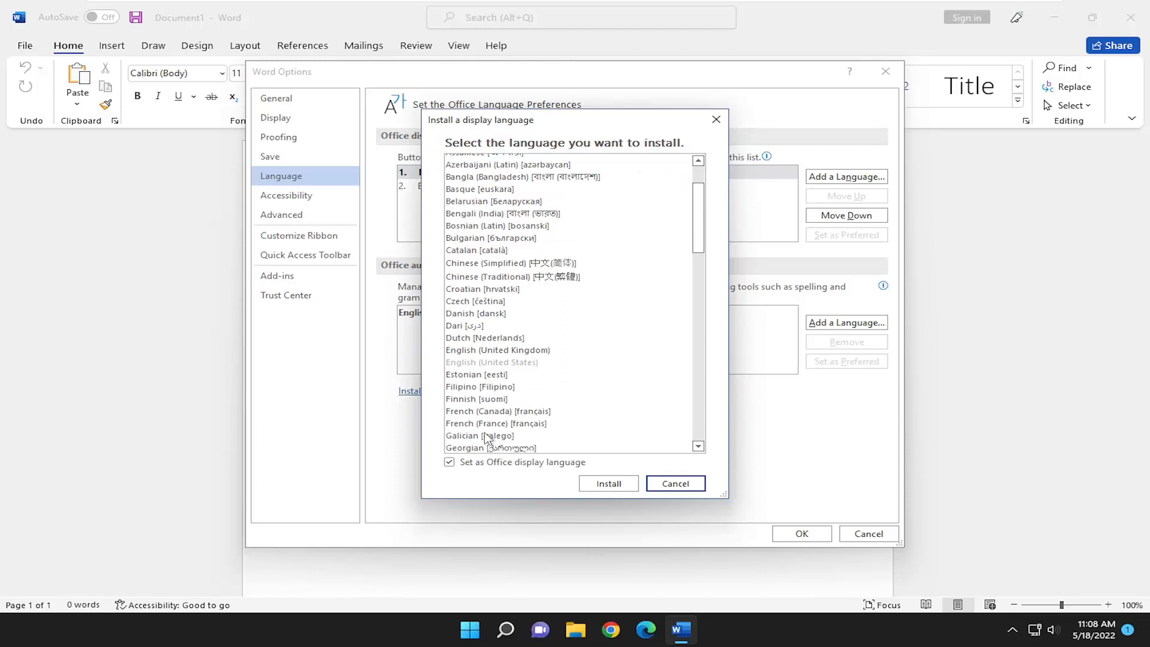
{"action": "left_click", "coordinate": [607, 482]}
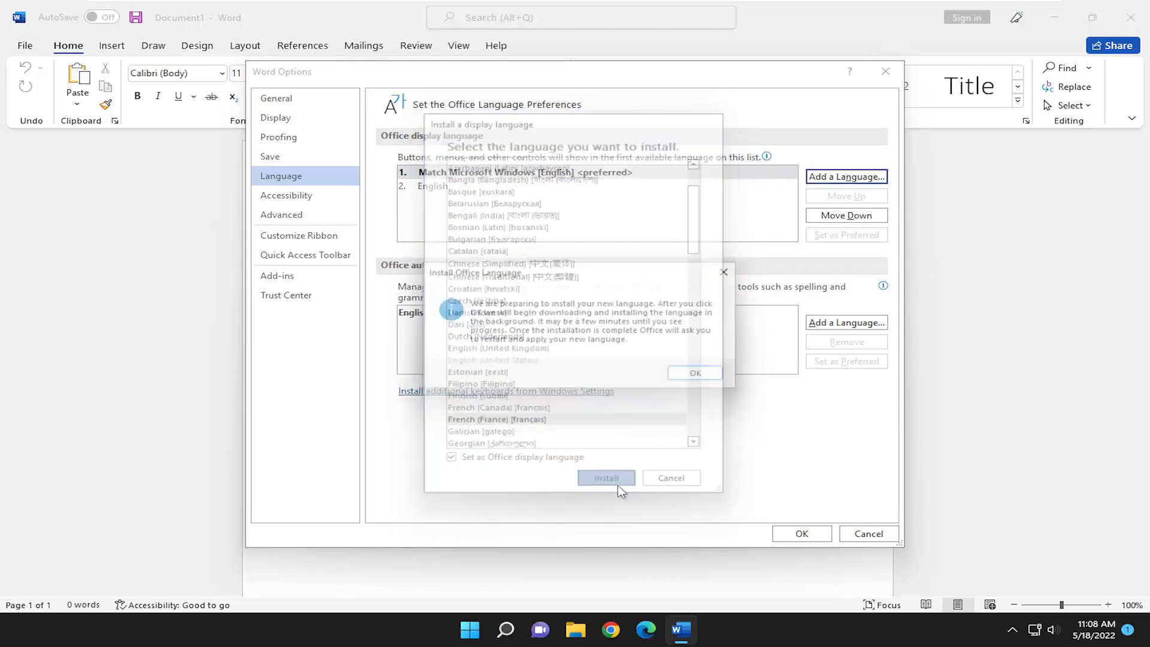
Start installing French and acknowledge the background-download notice.
{"action": "left_click", "coordinate": [606, 478]}
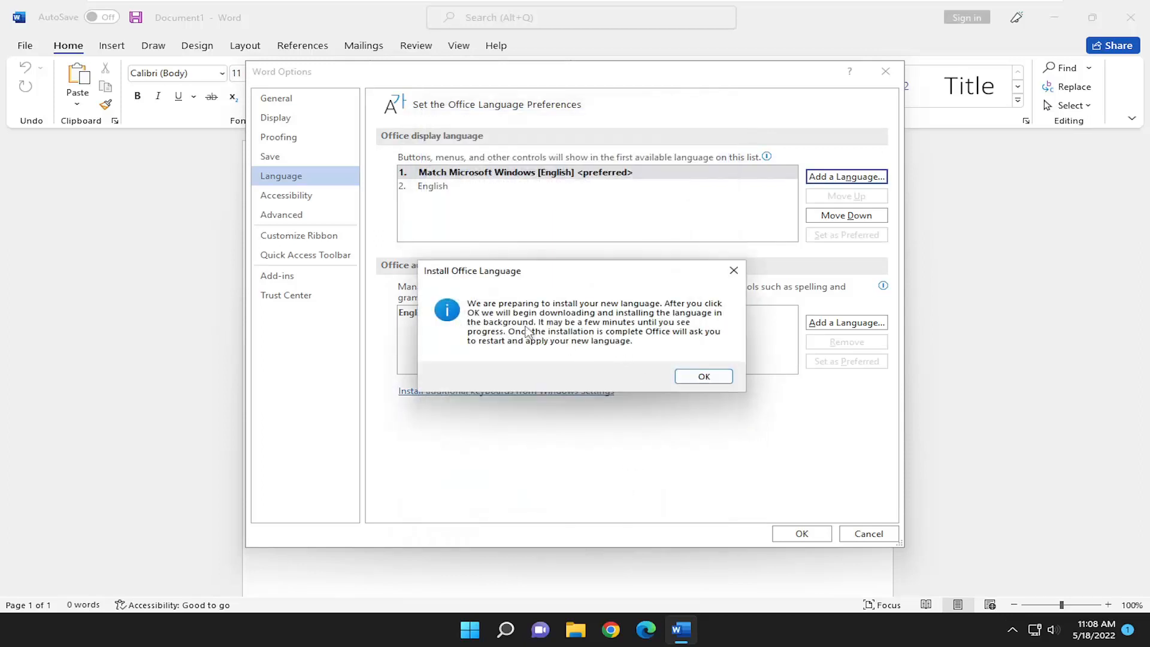
{"action": "mouse_move", "coordinate": [540, 306]}
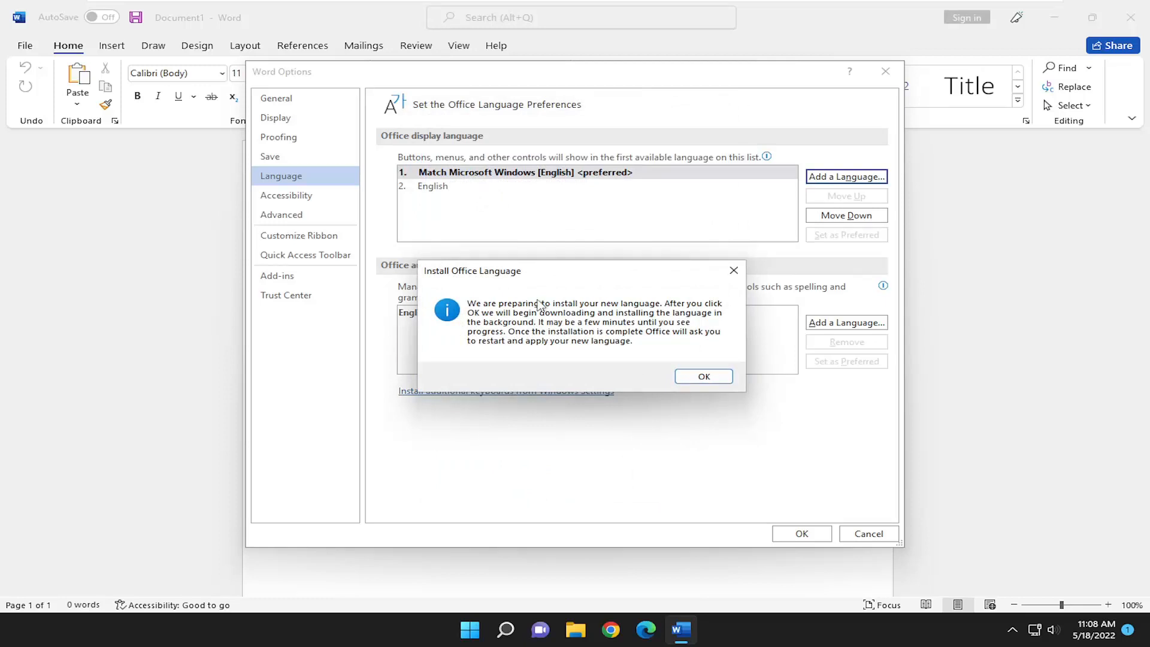
{"action": "mouse_move", "coordinate": [606, 321]}
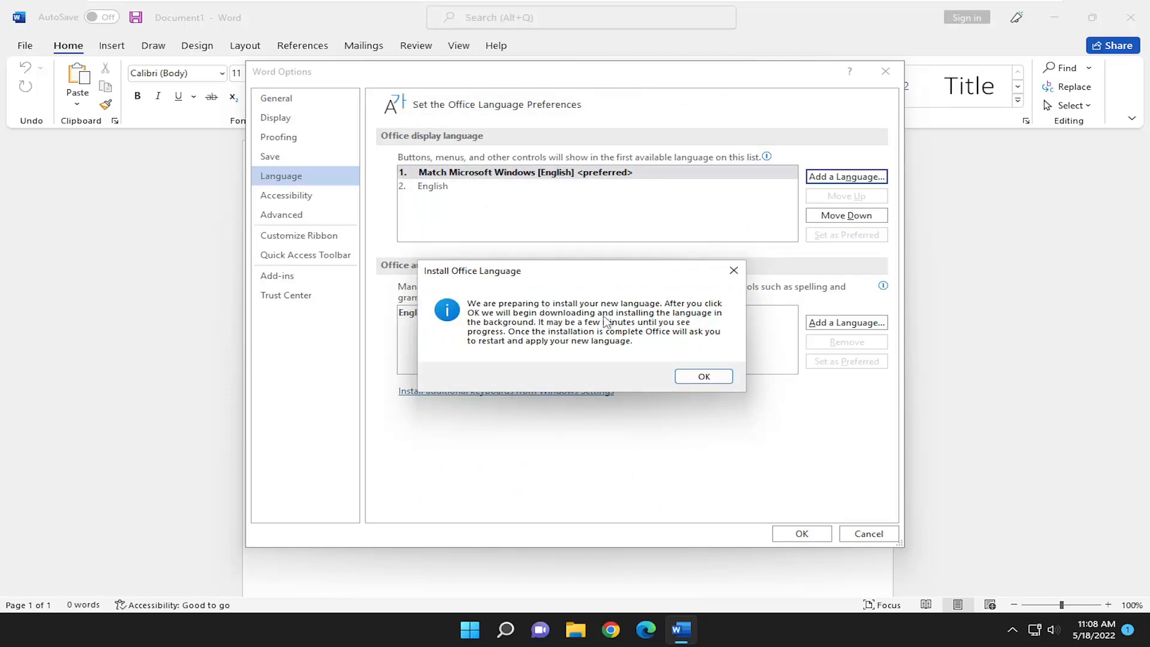
{"action": "mouse_move", "coordinate": [599, 353]}
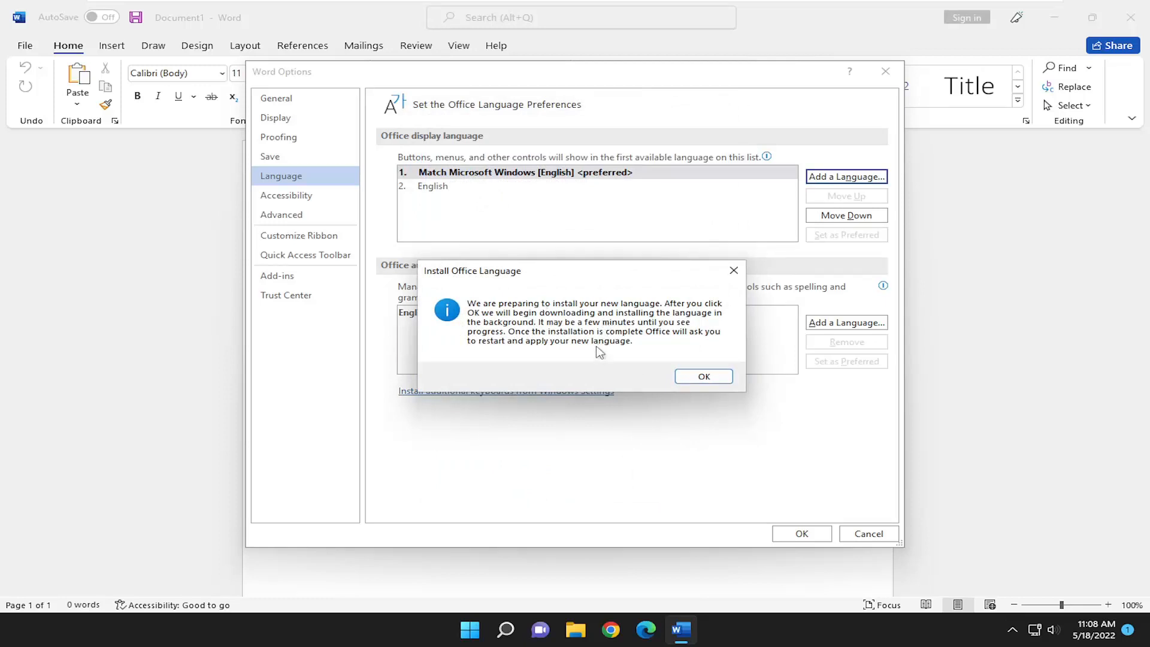
{"action": "mouse_move", "coordinate": [610, 361]}
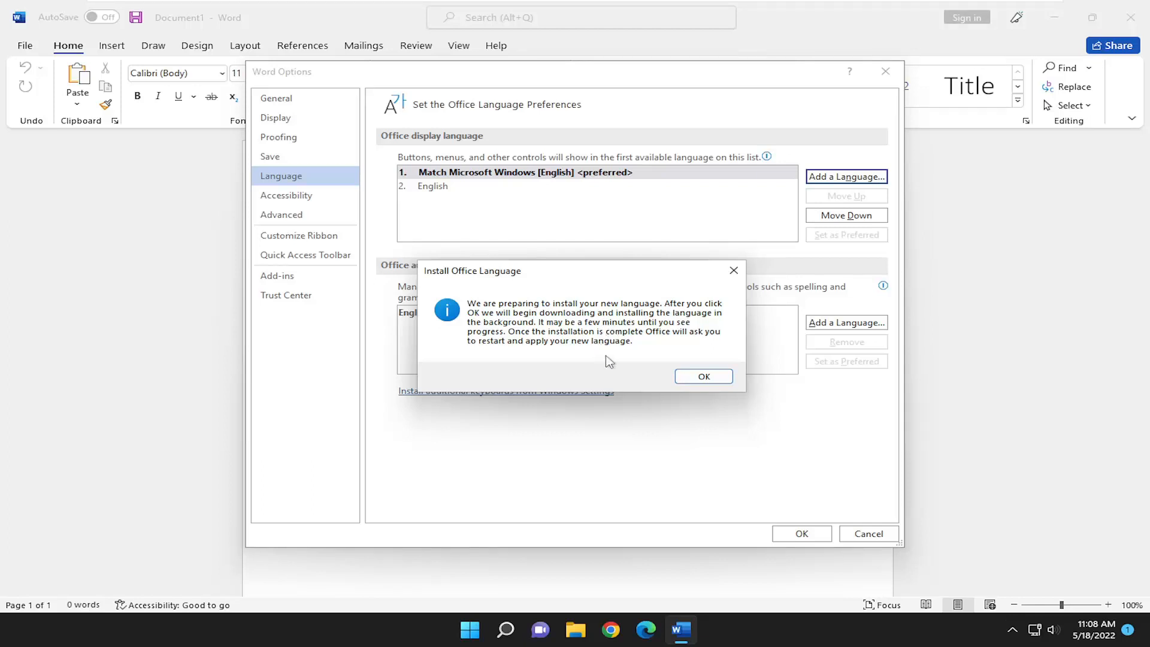
{"action": "mouse_move", "coordinate": [675, 364]}
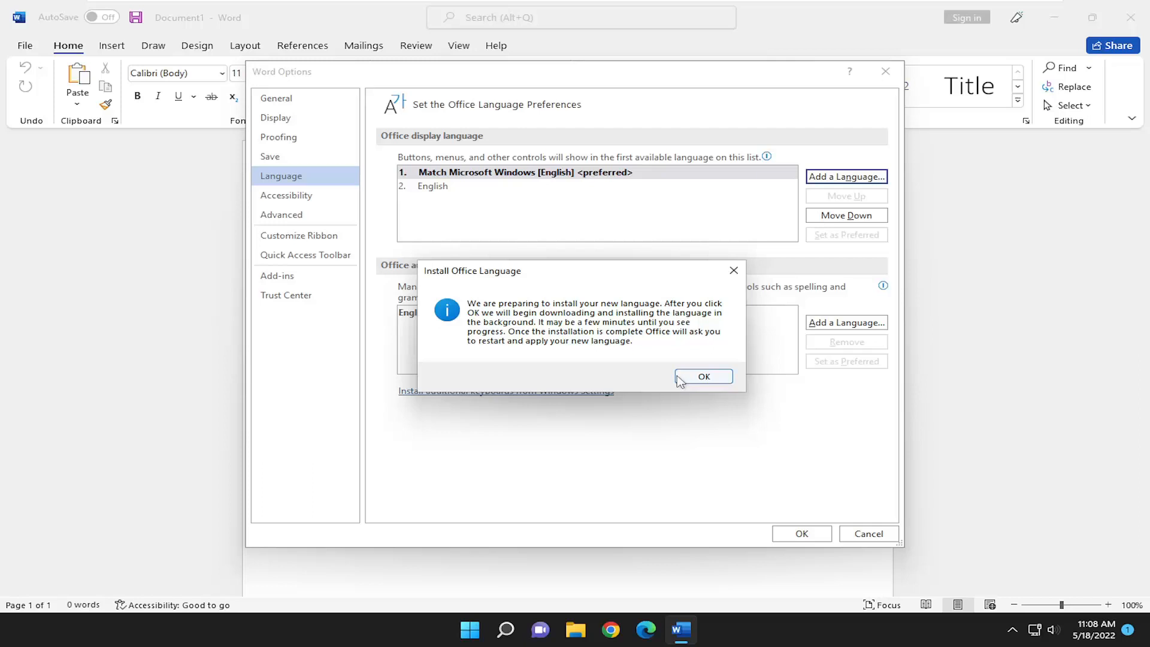
{"action": "left_click", "coordinate": [703, 376]}
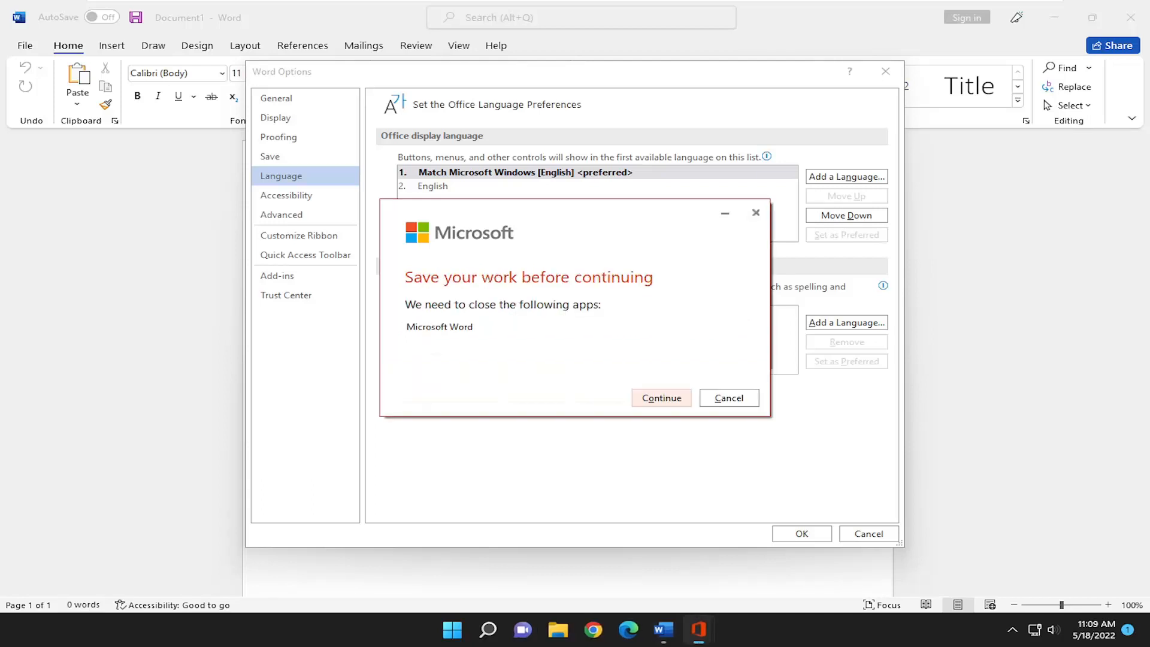
{"action": "mouse_move", "coordinate": [663, 330]}
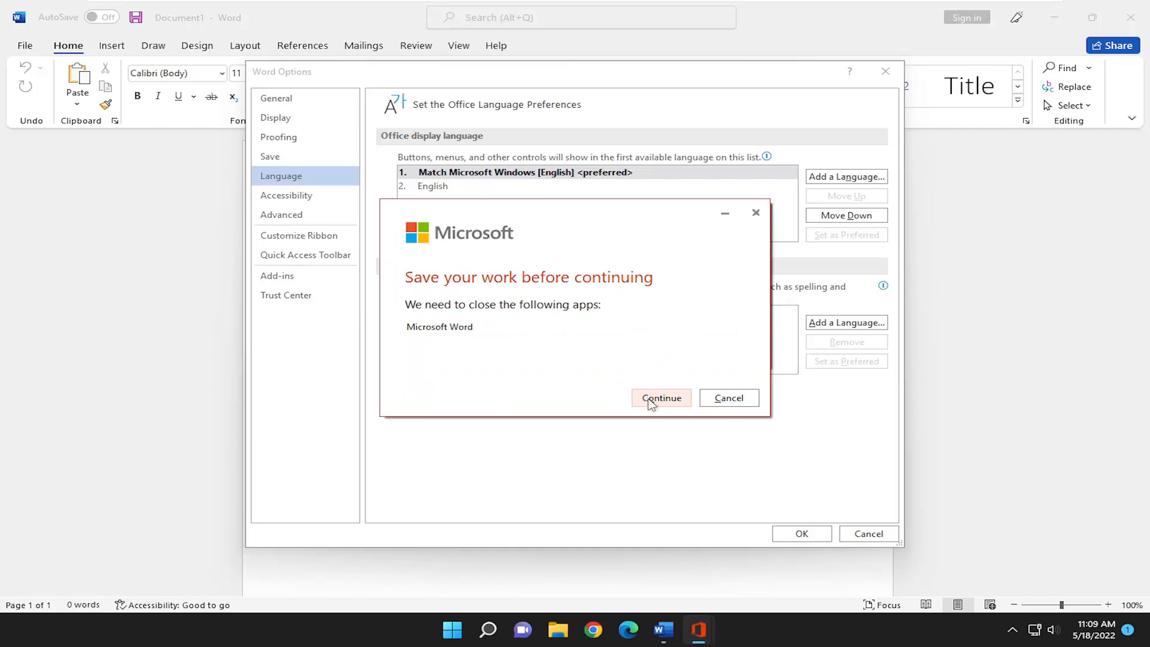
Let Office close Word so the French display language is applied.
{"action": "left_click", "coordinate": [661, 398]}
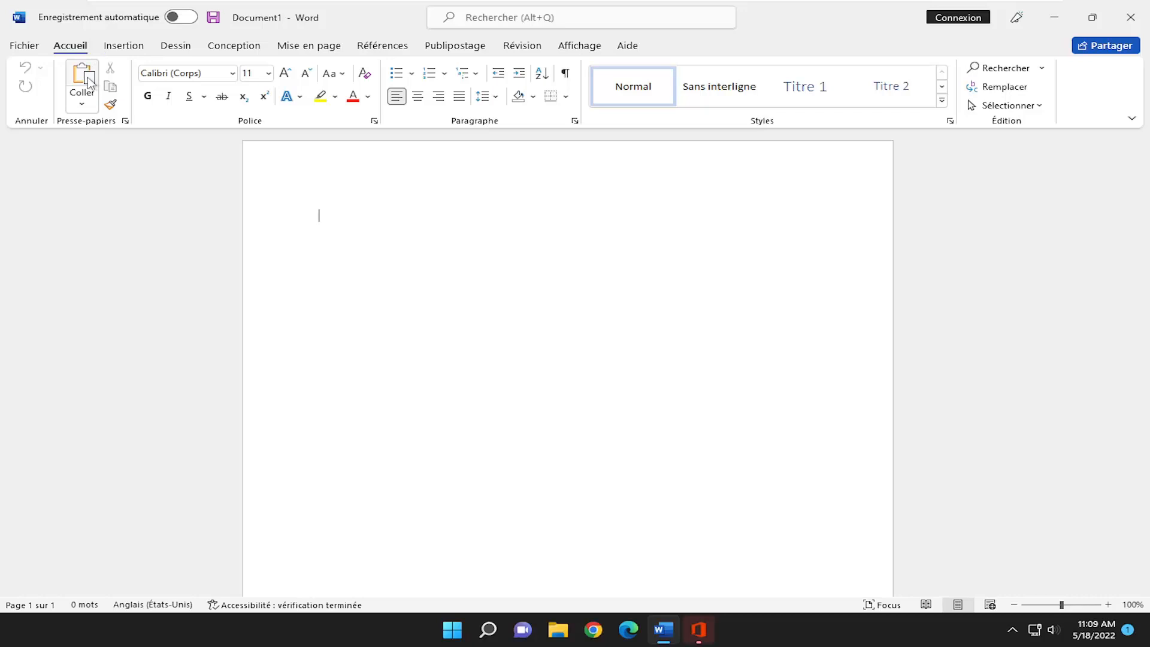
{"action": "mouse_move", "coordinate": [60, 59]}
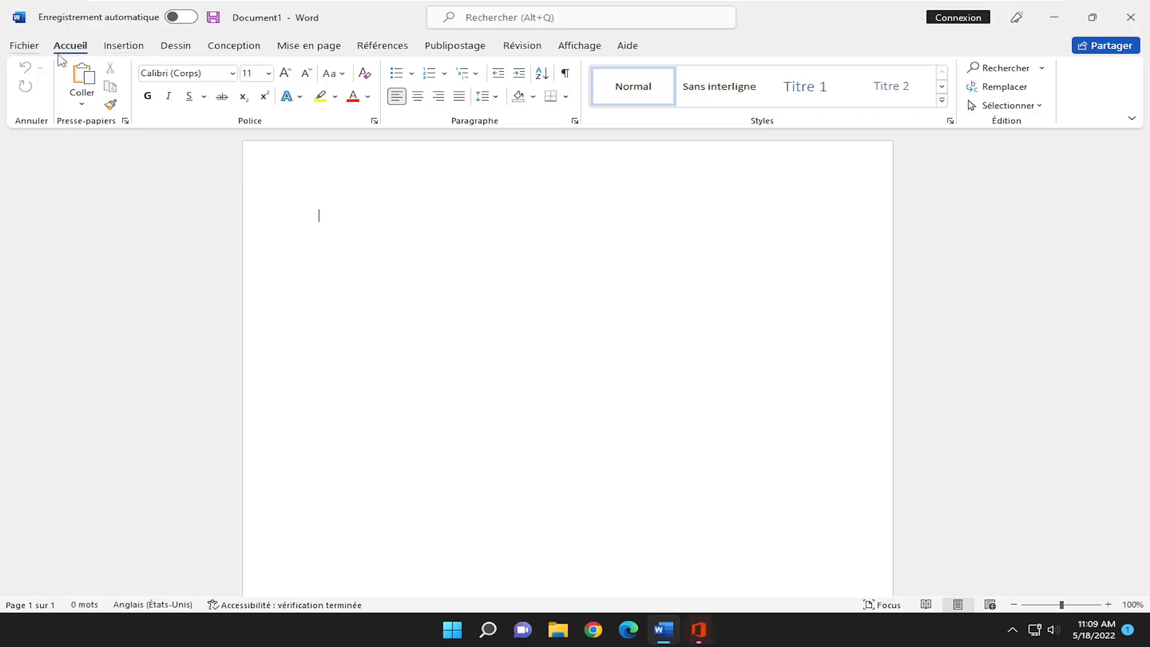